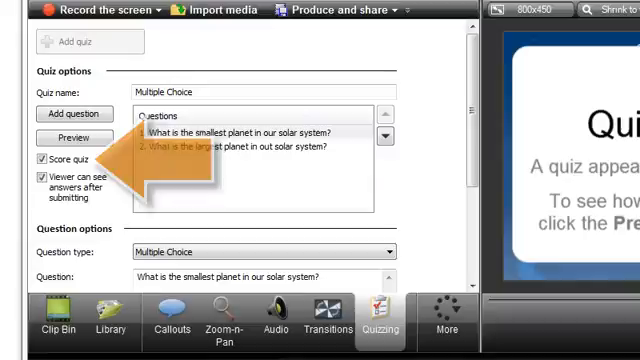
- Start Produce and share and list the production presets (Camtasia Relay, YouTube, MP4 options)
left_click(340, 8)
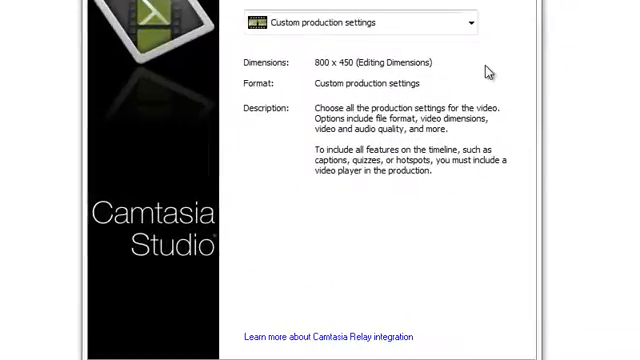
left_click(472, 22)
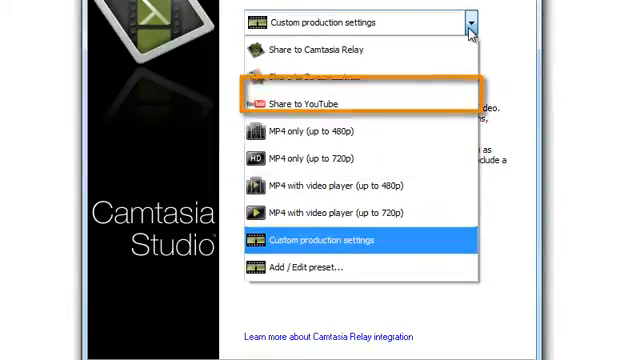
mouse_move(344, 76)
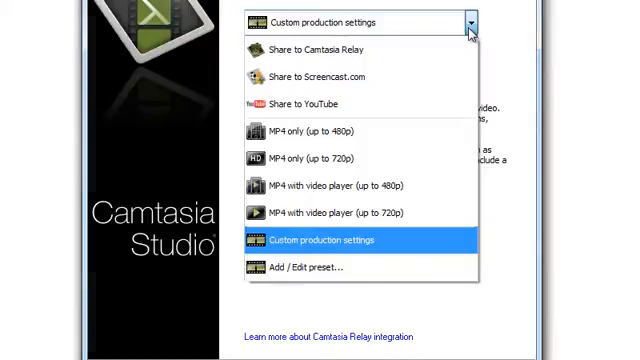
- Keep Custom production settings and enable Report quiz results through email in Quiz Reporting Options
left_click(324, 240)
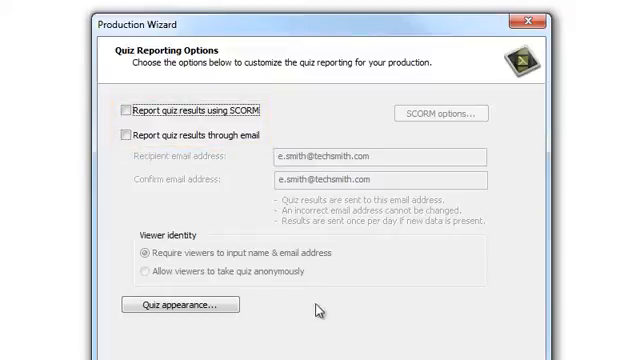
left_click(120, 132)
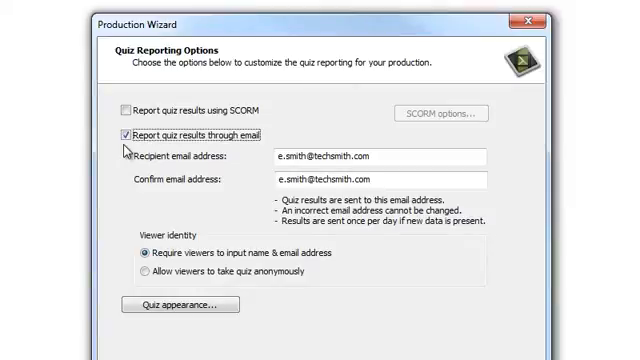
left_click(132, 248)
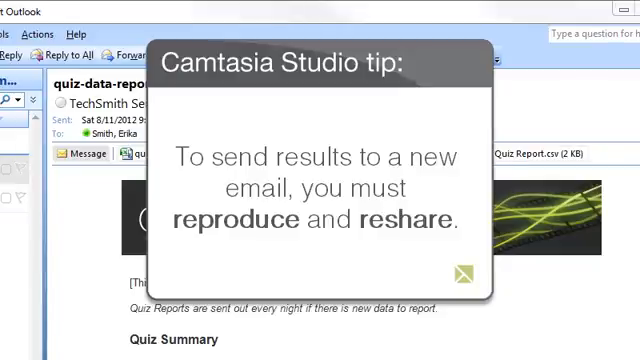
- View the TechSmith Quiz Report email with its summary and attached CSV reports
left_click(464, 272)
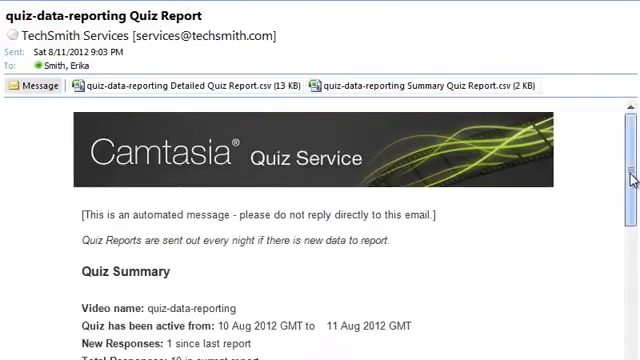
scroll("down", 3)
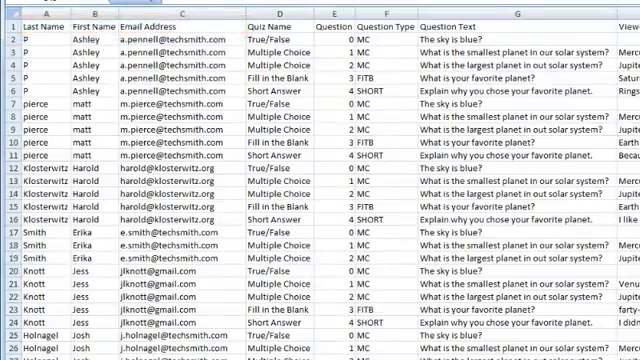
- Review the Detailed Quiz Report columns showing each viewer's answer to every question
scroll("right", 3)
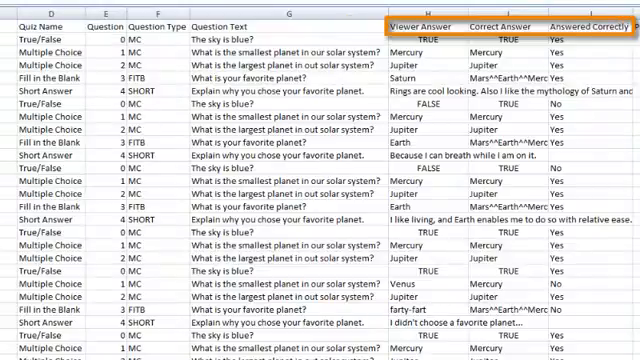
scroll("right", 3)
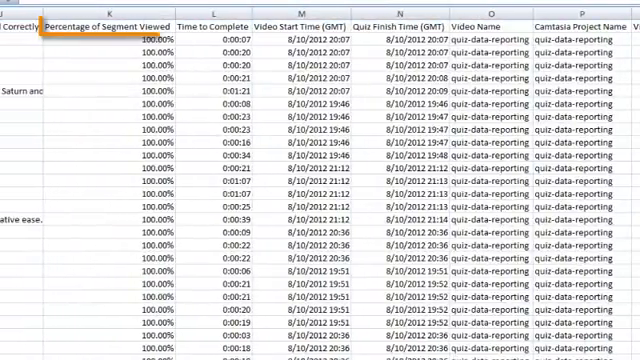
left_click(216, 22)
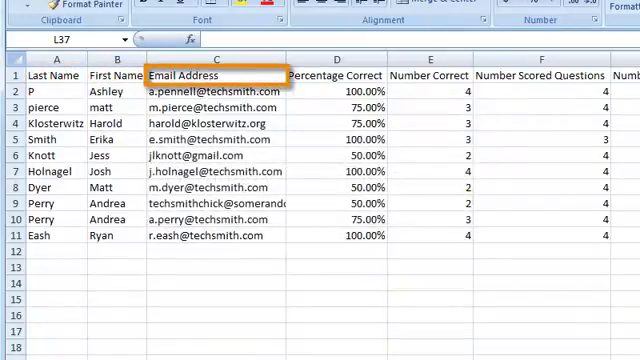
- Review the Summary Quiz Report's percentage correct, scored and unscored question counts
left_click(338, 76)
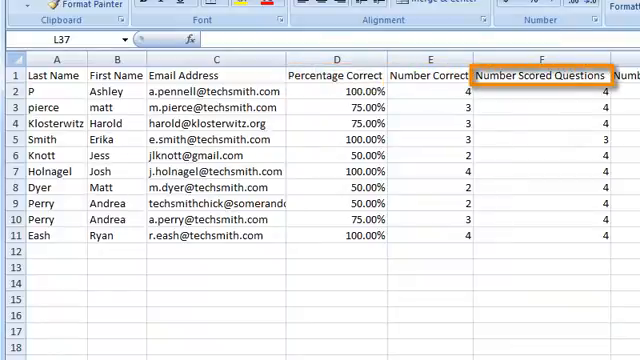
scroll("right", 3)
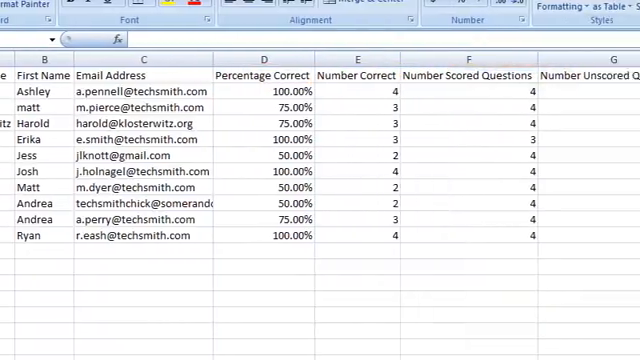
scroll("right", 3)
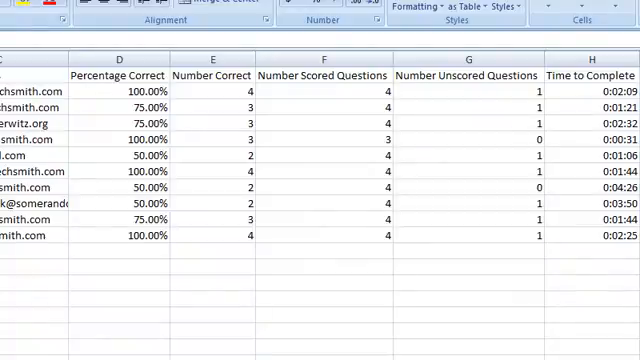
- Review the summary report's completion times, video name and start and finish times
left_click(470, 76)
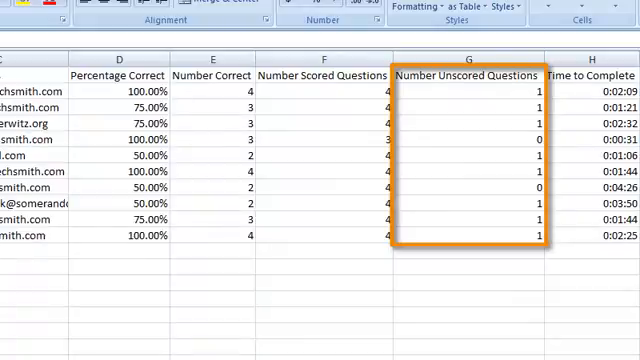
scroll("right", 3)
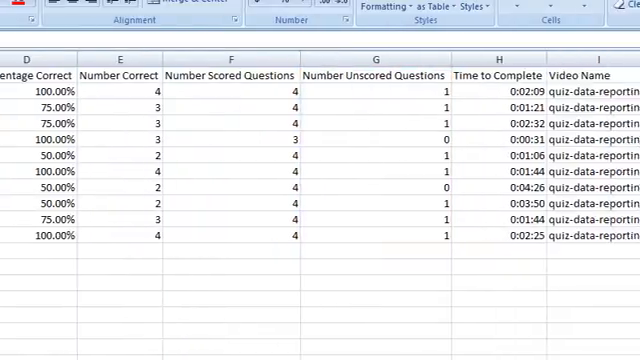
scroll("right", 3)
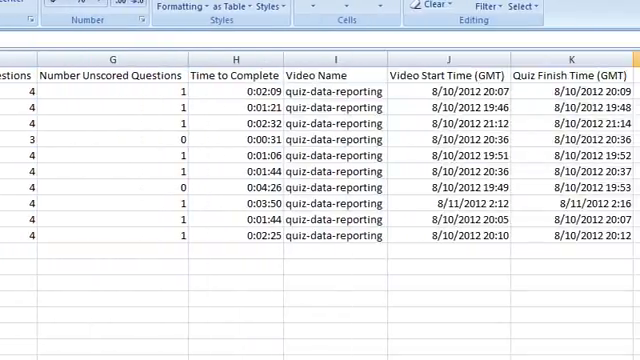
left_click(334, 72)
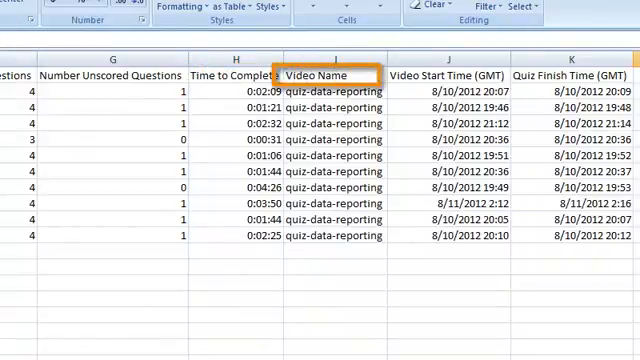